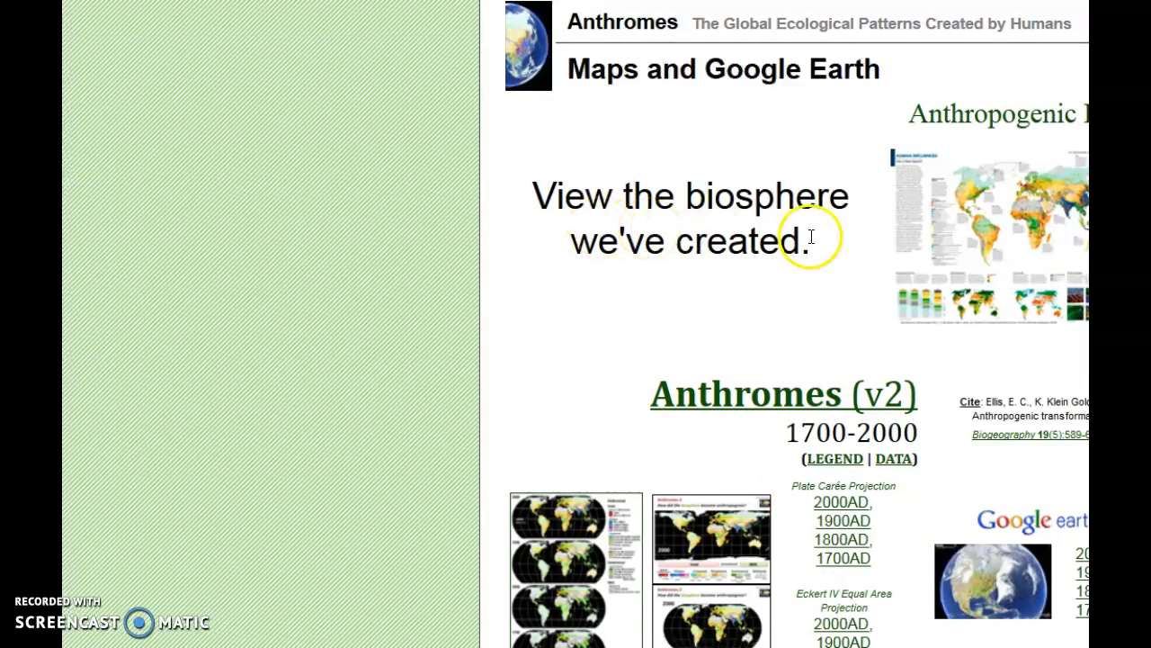
pyautogui.moveTo(956, 254)
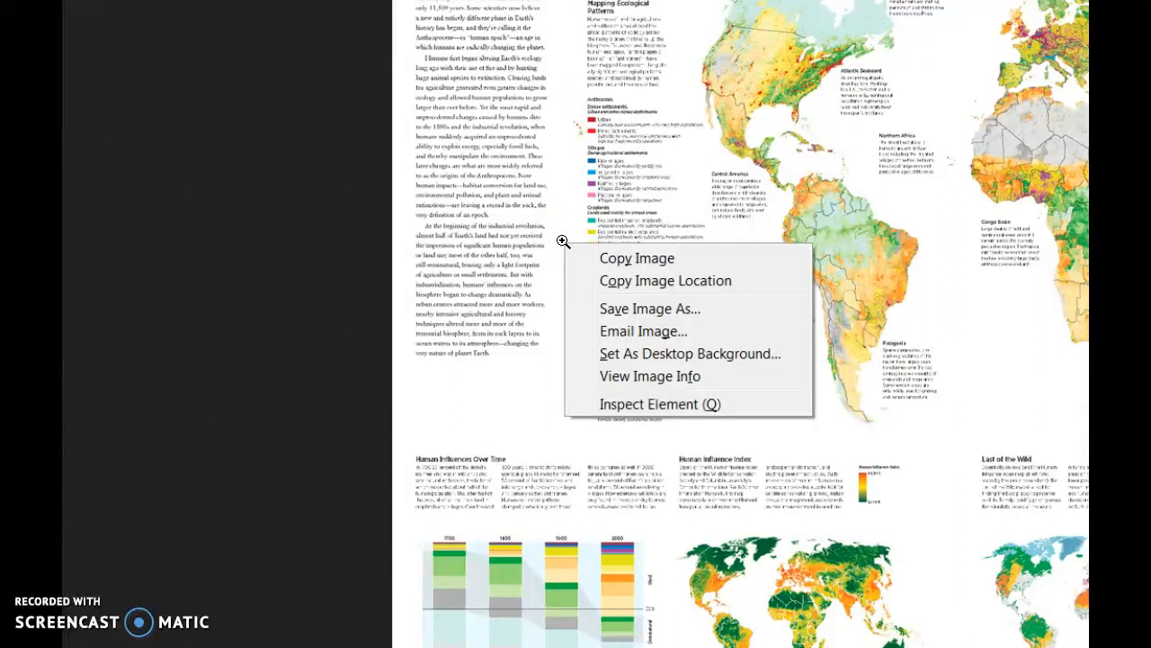
pyautogui.moveTo(639, 308)
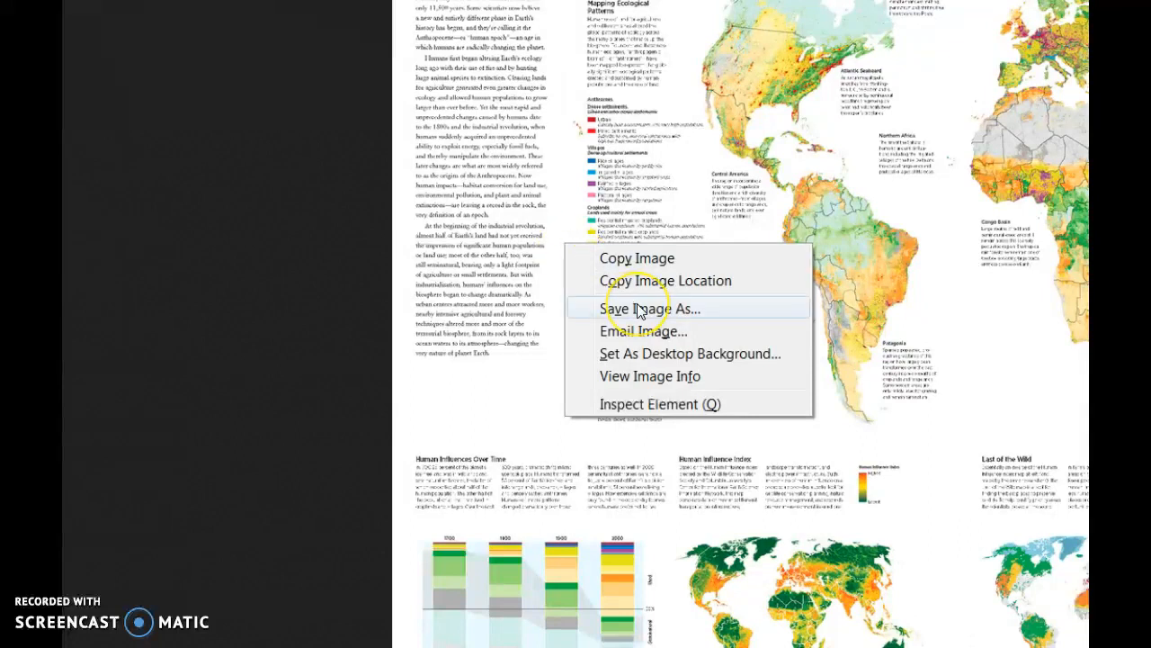
pyautogui.moveTo(681, 279)
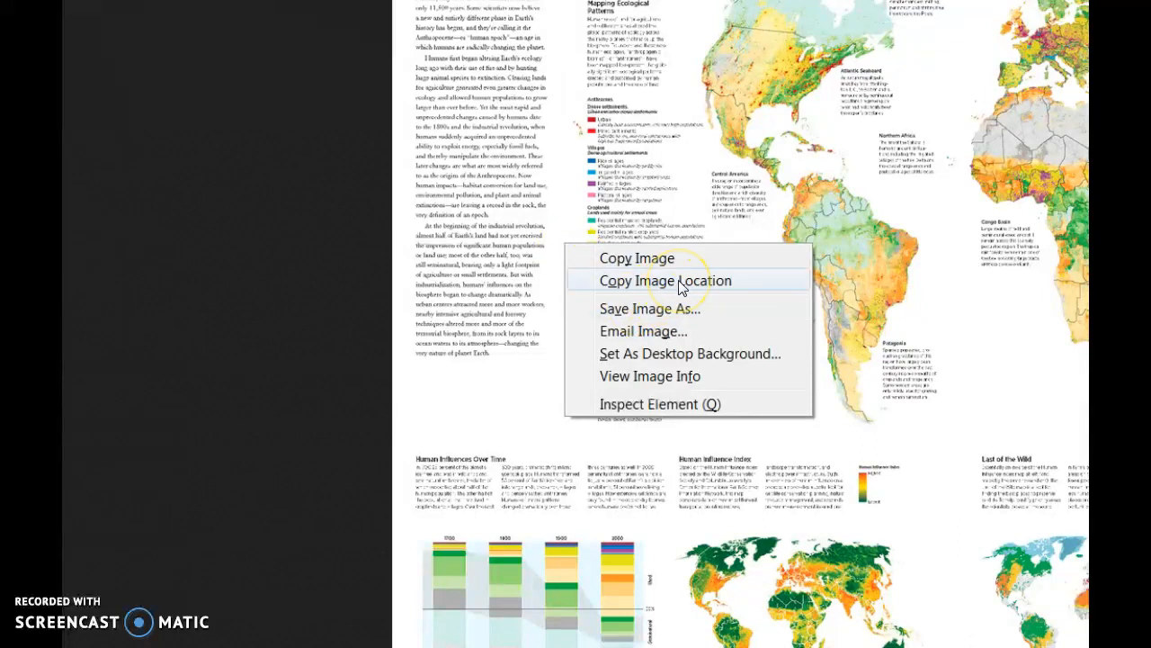
# Copy the image location of the full-size Anthromes world map.
pyautogui.click(665, 280)
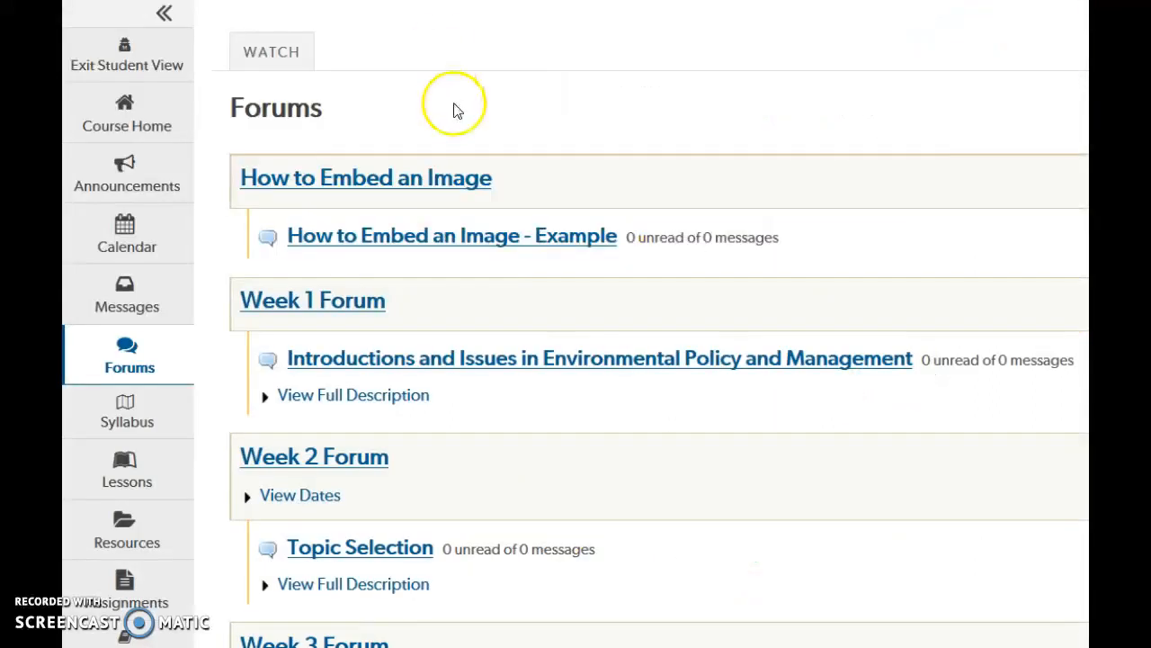
pyautogui.moveTo(506, 242)
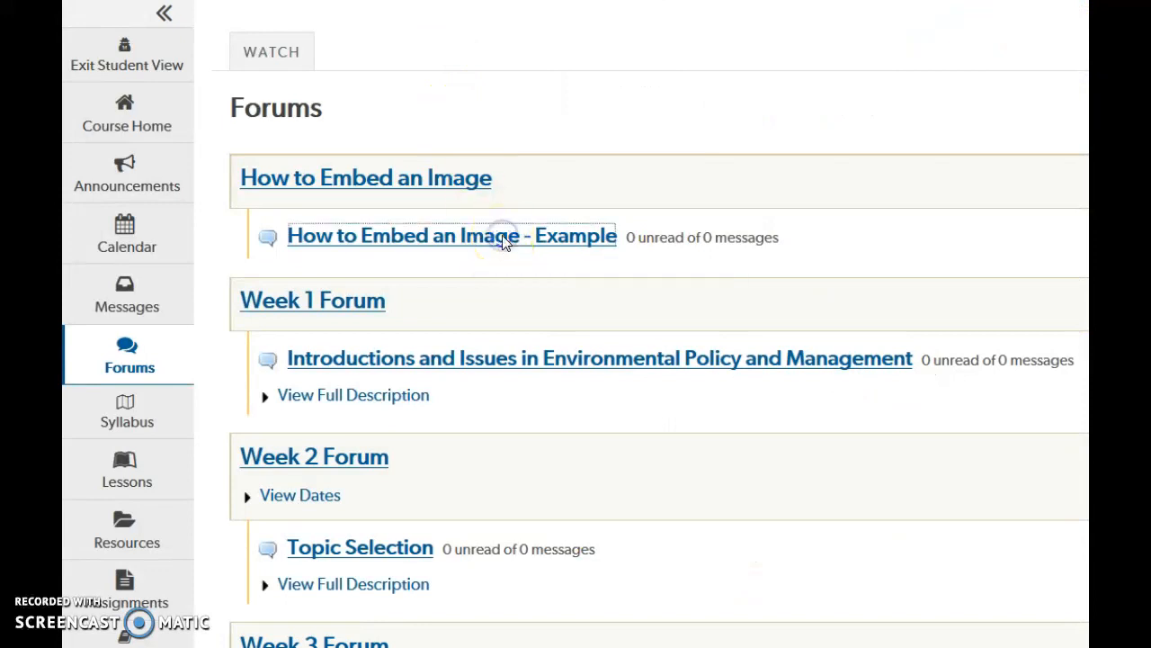
# Start a 'Test Embed' conversation in the Example topic with message 'Write text here...'.
pyautogui.click(451, 235)
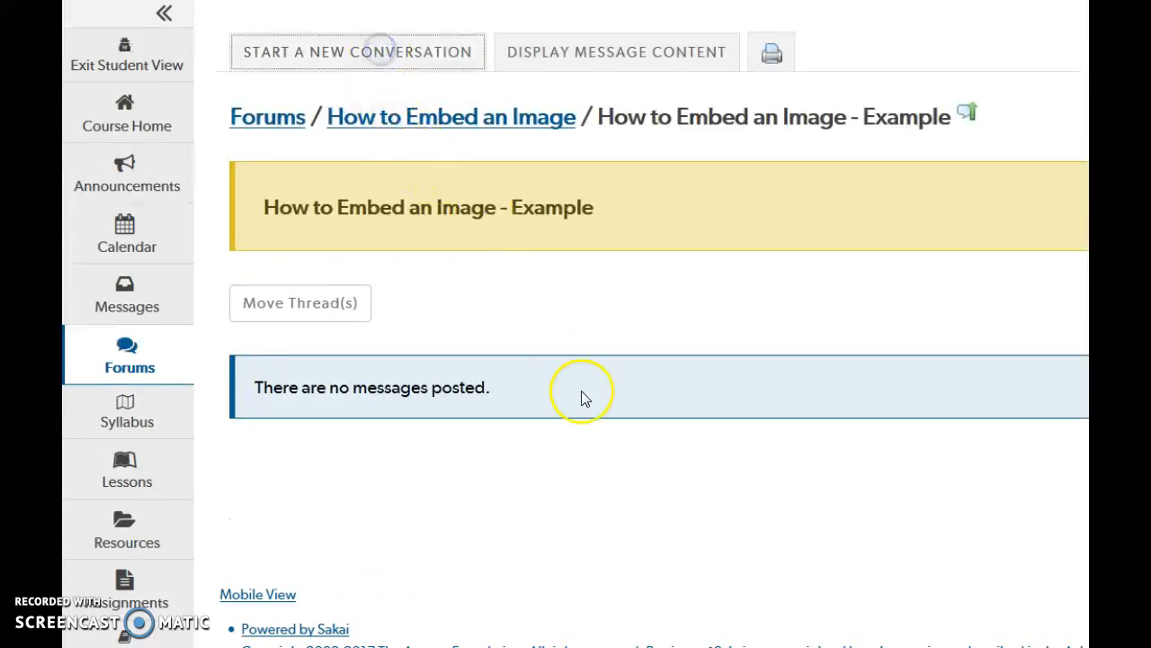
pyautogui.click(356, 50)
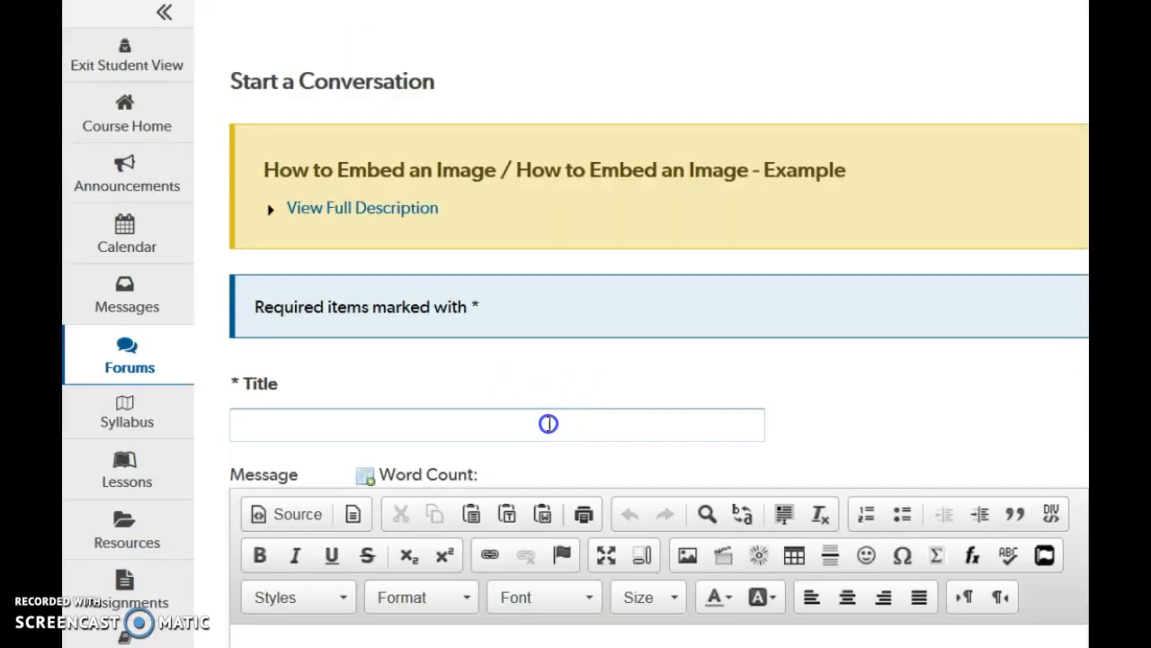
pyautogui.write('Test Embed')
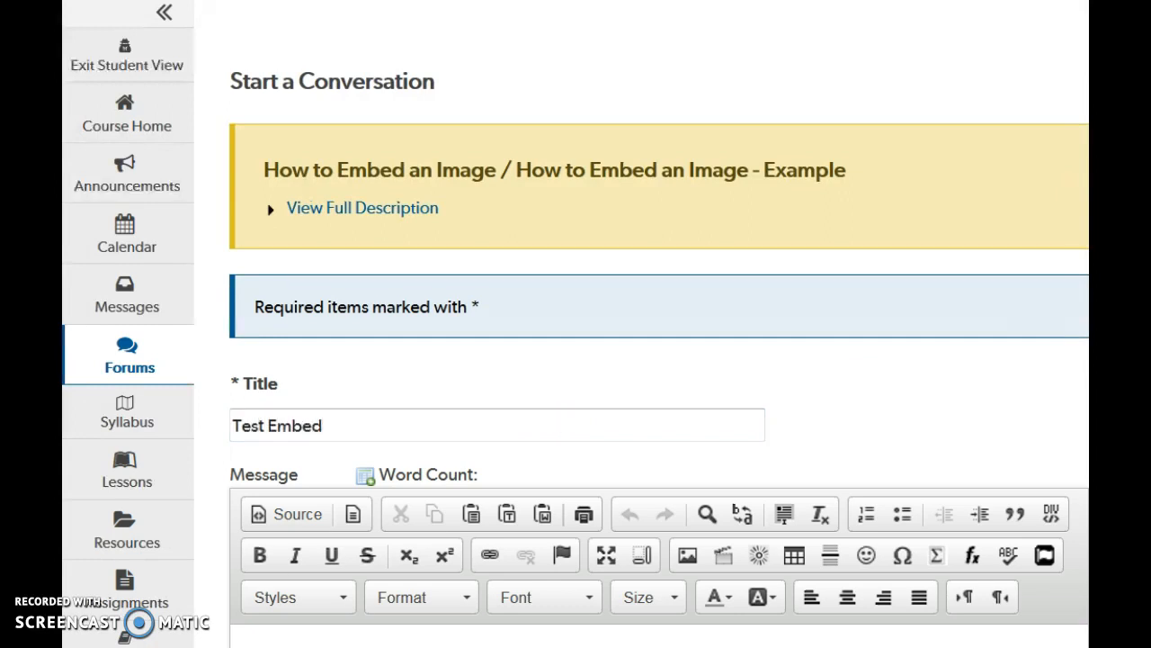
pyautogui.scroll(-3)
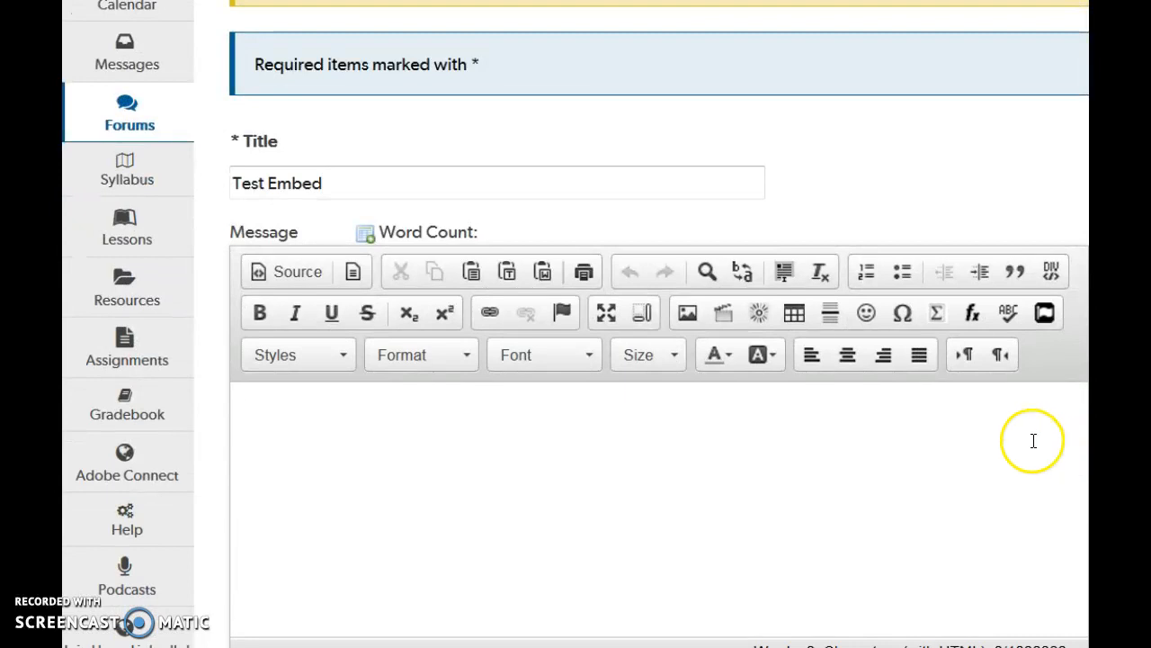
pyautogui.write('Write text here...')
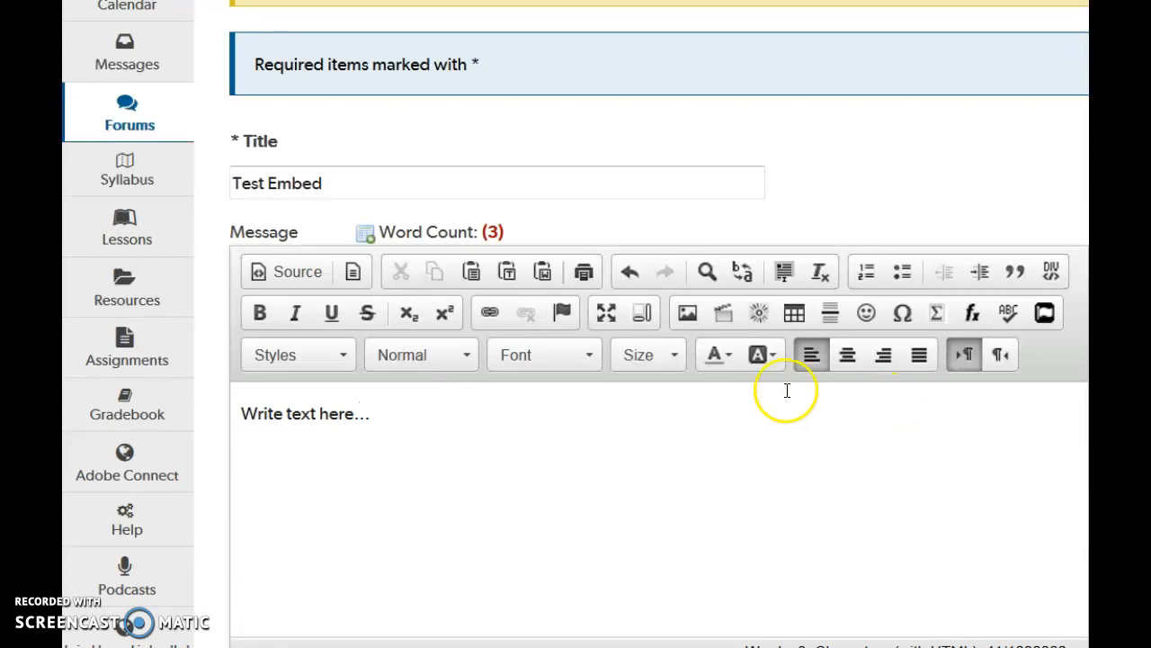
# Insert an image from the copied URL with alt text 'Anthrome v2' and width 333 (height 252).
pyautogui.click(686, 313)
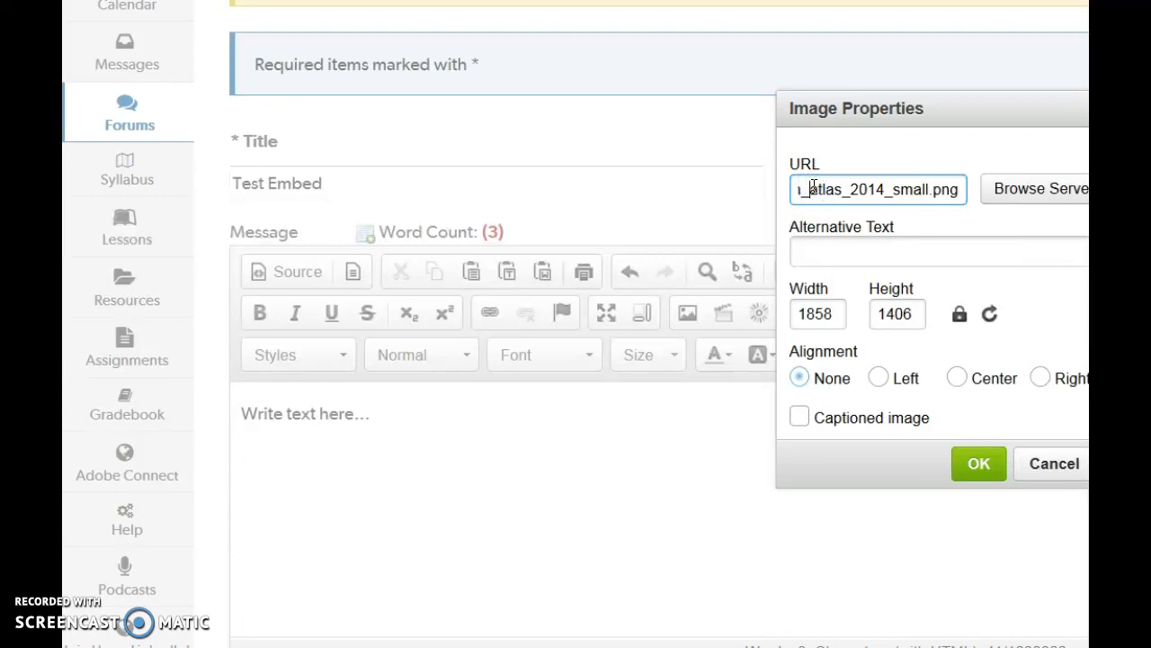
pyautogui.moveTo(914, 110)
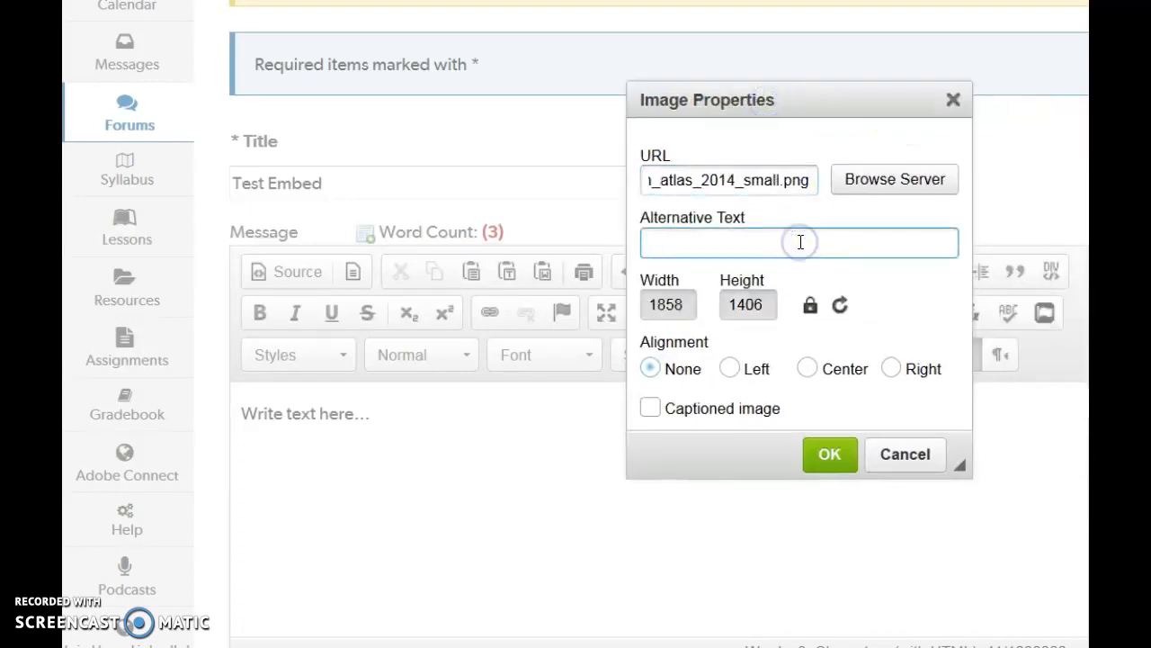
pyautogui.write('Anthrome v2')
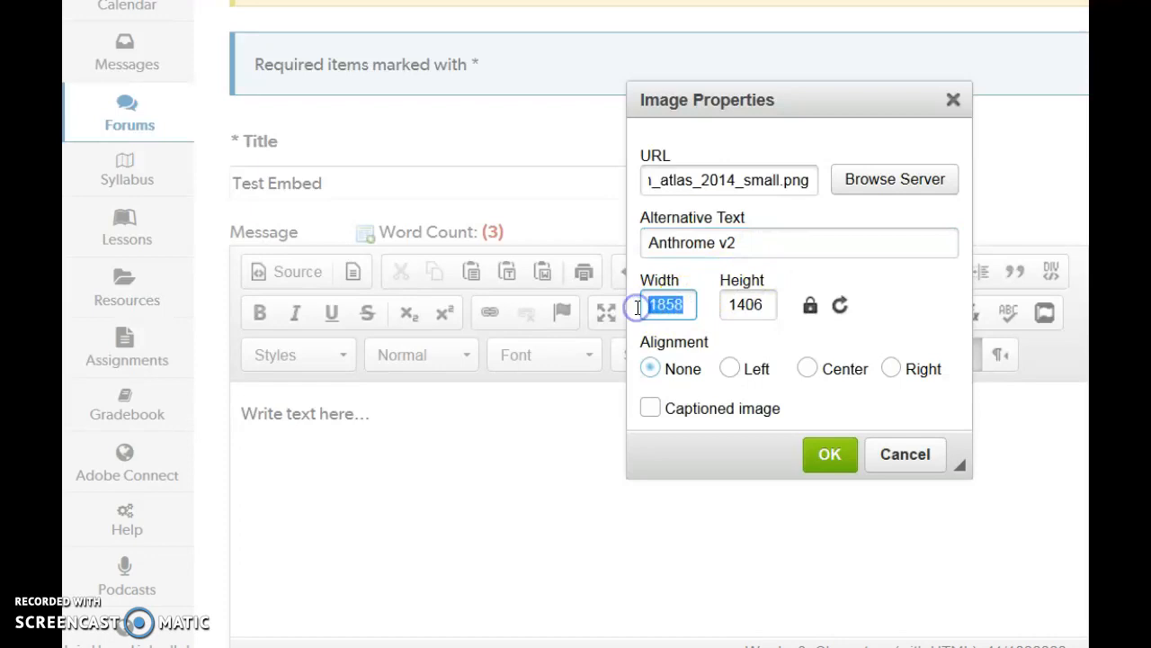
pyautogui.write('333')
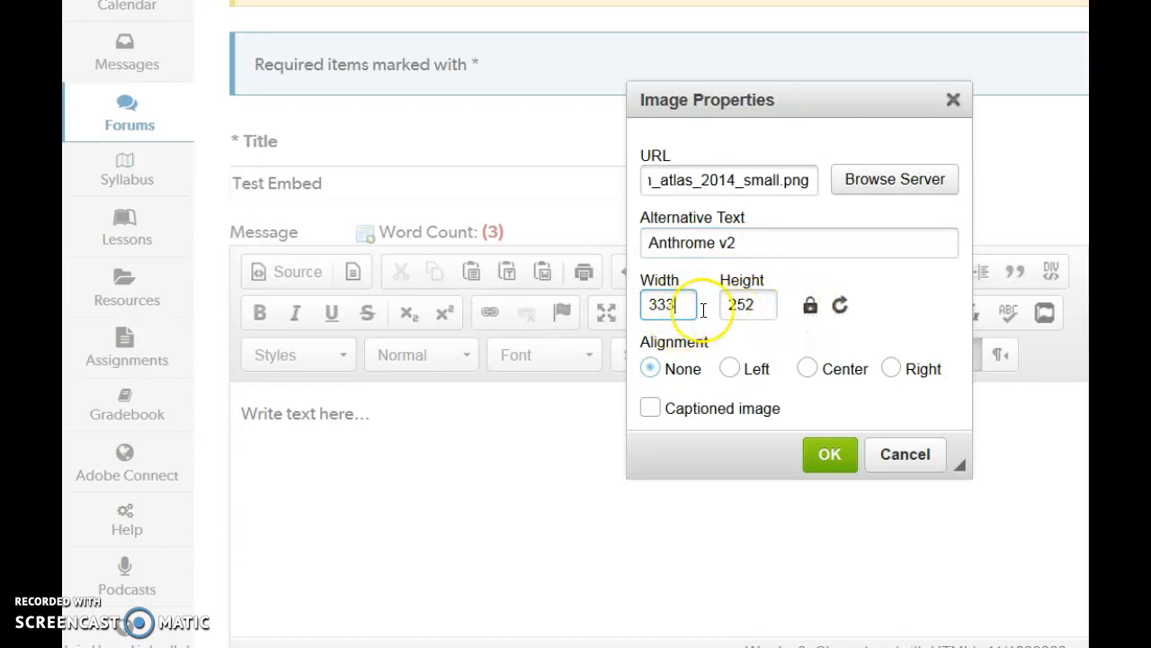
pyautogui.click(758, 304)
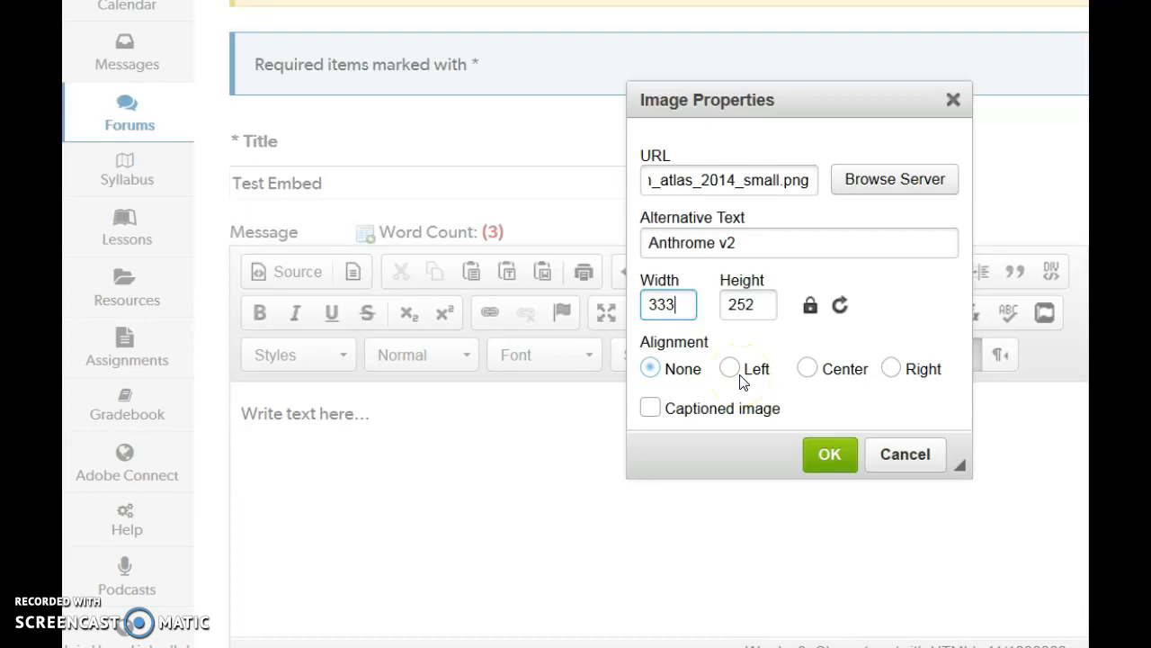
# Make the image left-aligned and captioned, then insert it into the message.
pyautogui.click(731, 368)
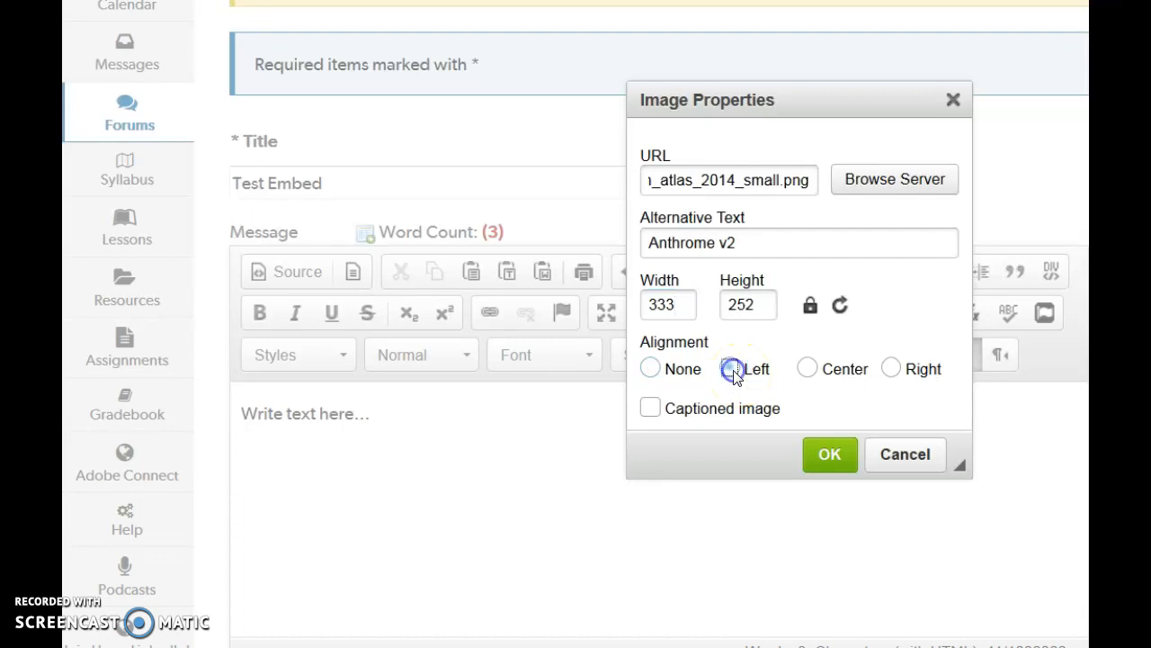
pyautogui.click(650, 408)
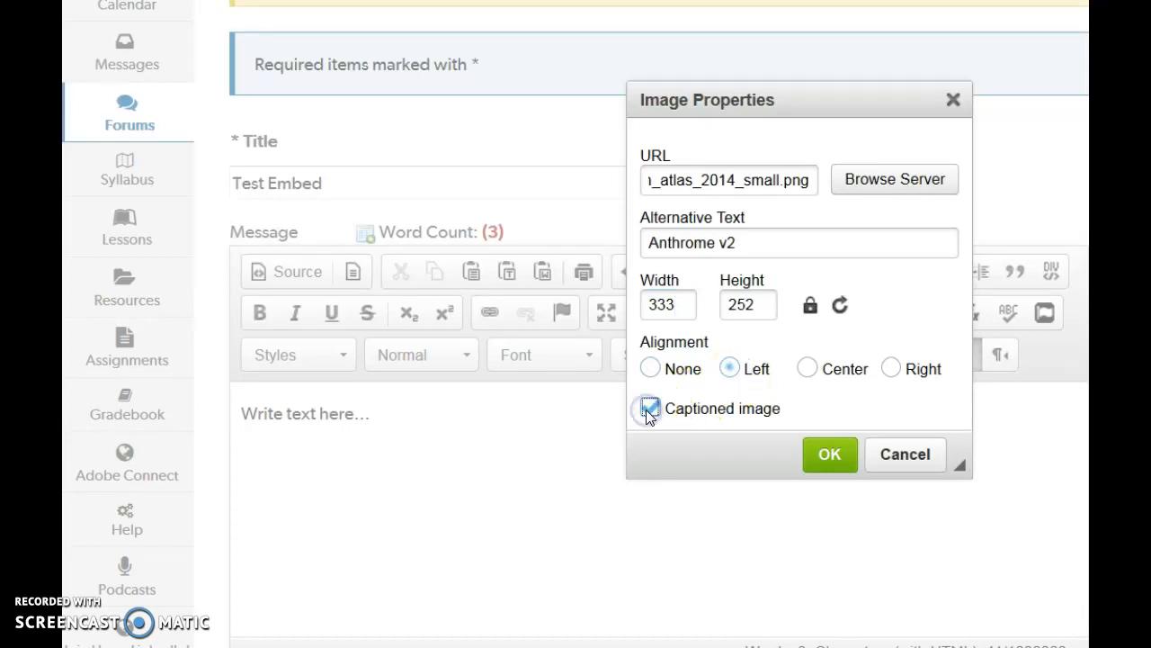
pyautogui.click(829, 455)
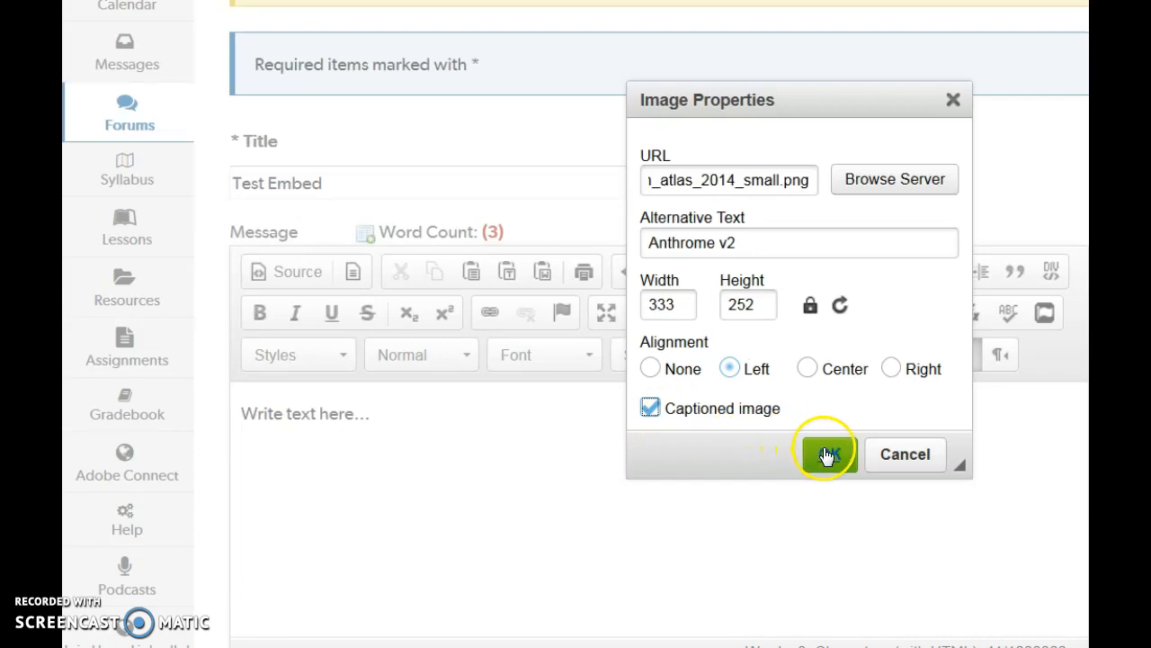
pyautogui.click(824, 453)
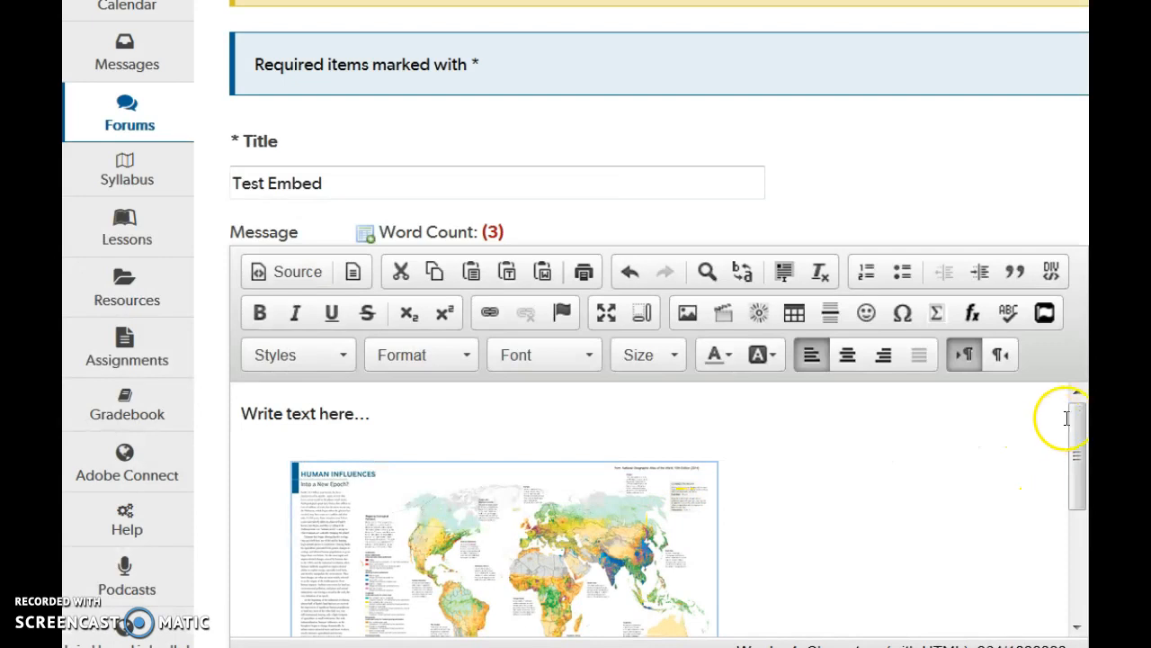
# Replace the caption placeholder under the map with 'Anthrome v2'.
pyautogui.scroll(-3)
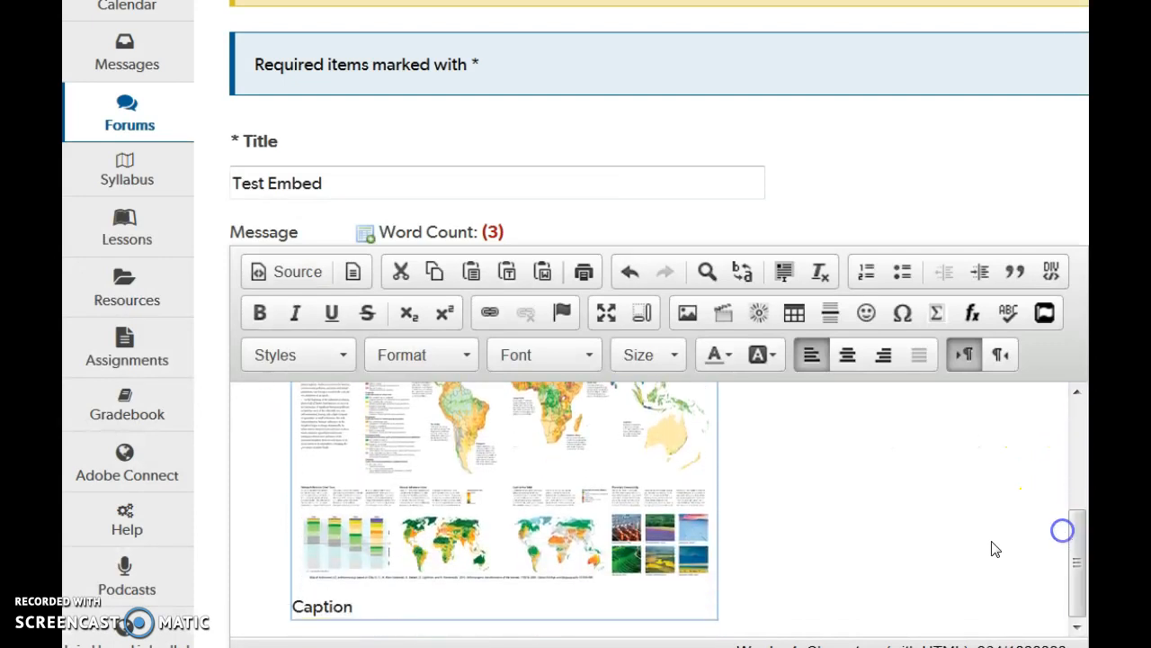
pyautogui.write('An')
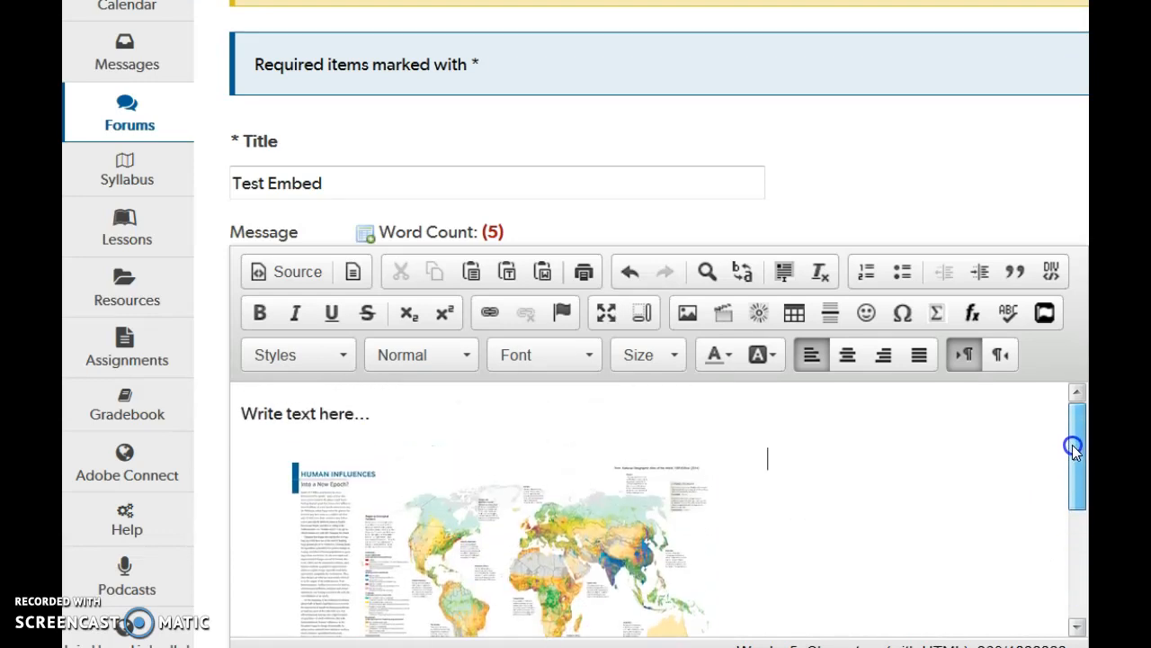
pyautogui.scroll(-3)
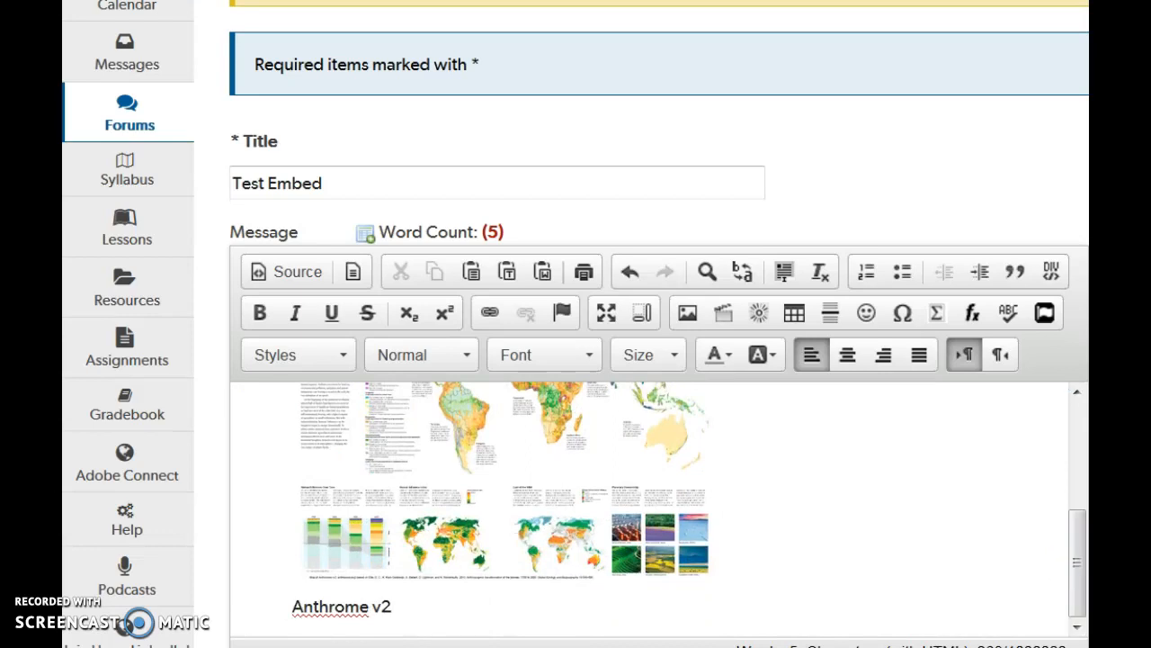
pyautogui.scroll(-3)
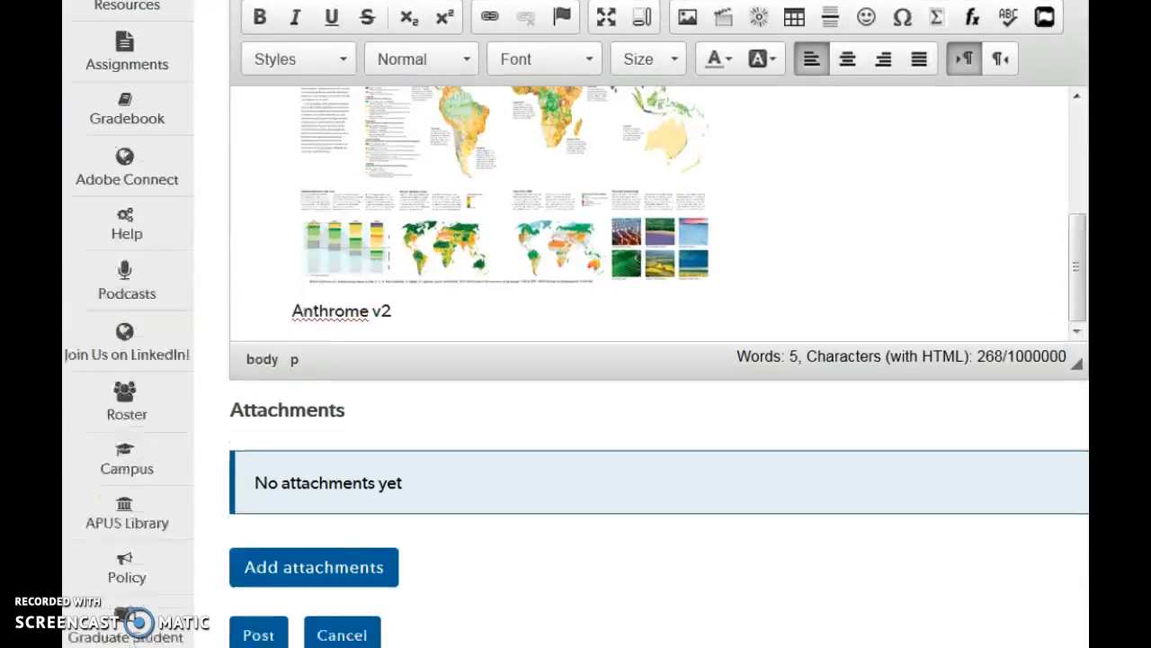
pyautogui.scroll(-3)
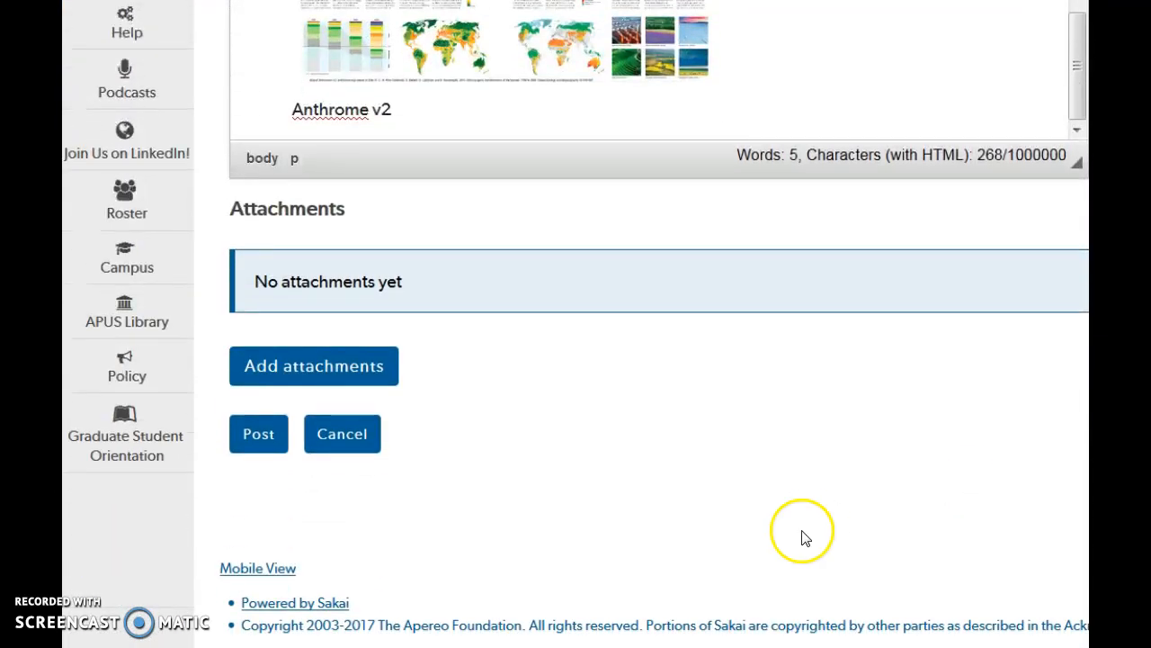
# Post the conversation and view 'Test Embed' with its captioned Anthromes map.
pyautogui.click(258, 433)
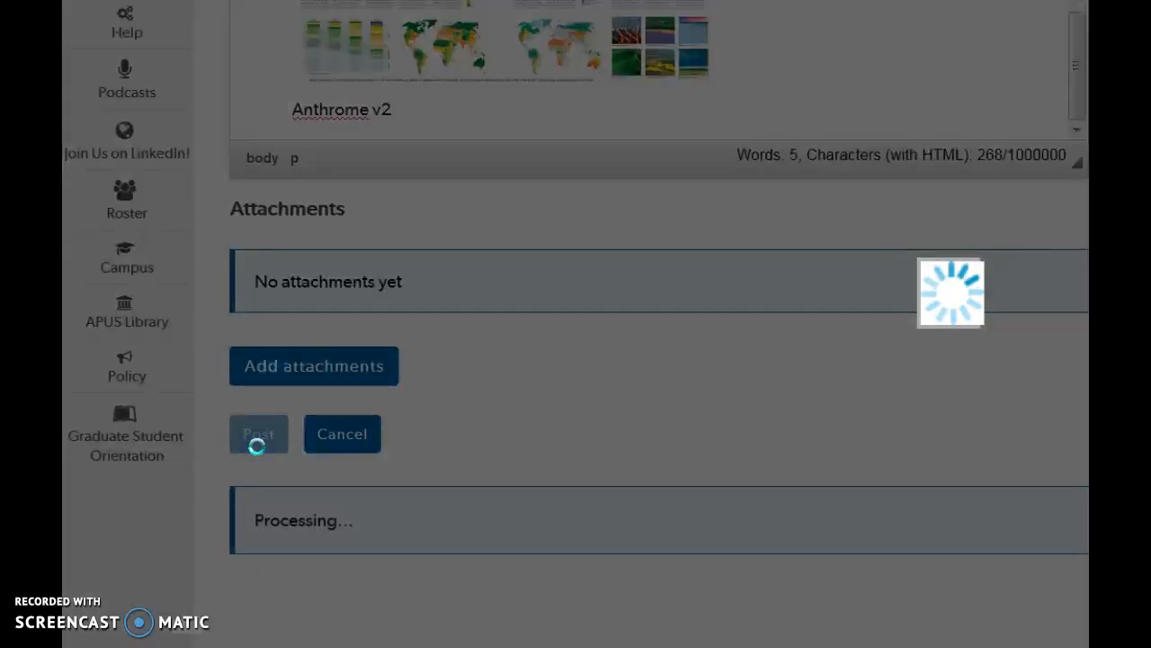
pyautogui.click(259, 434)
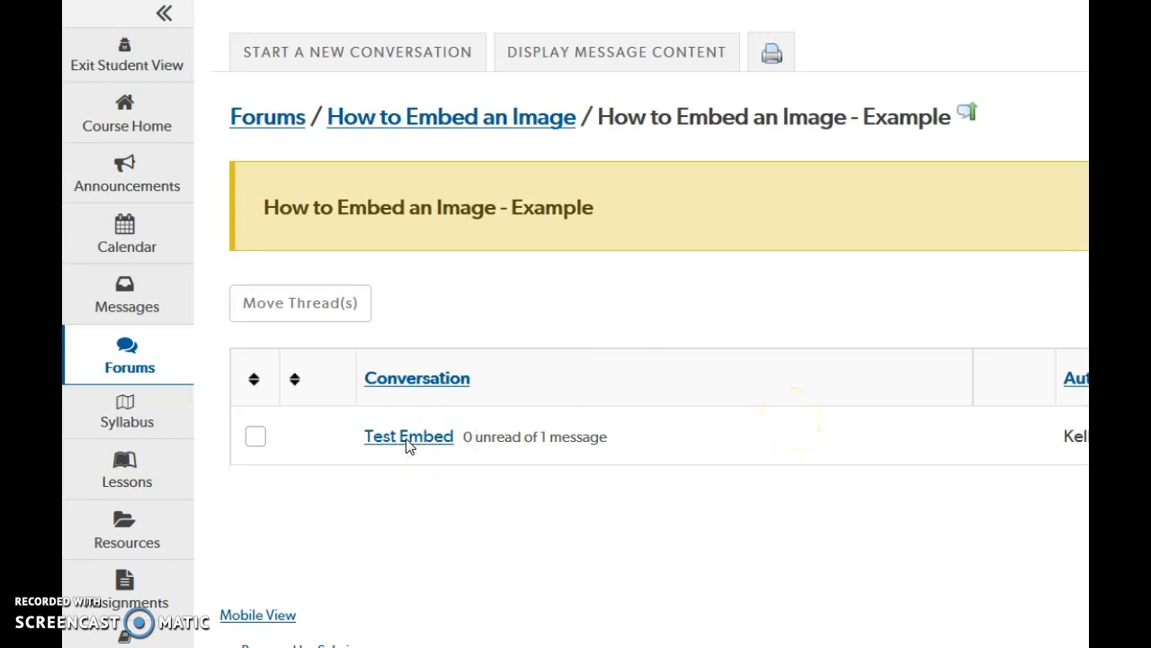
pyautogui.click(408, 437)
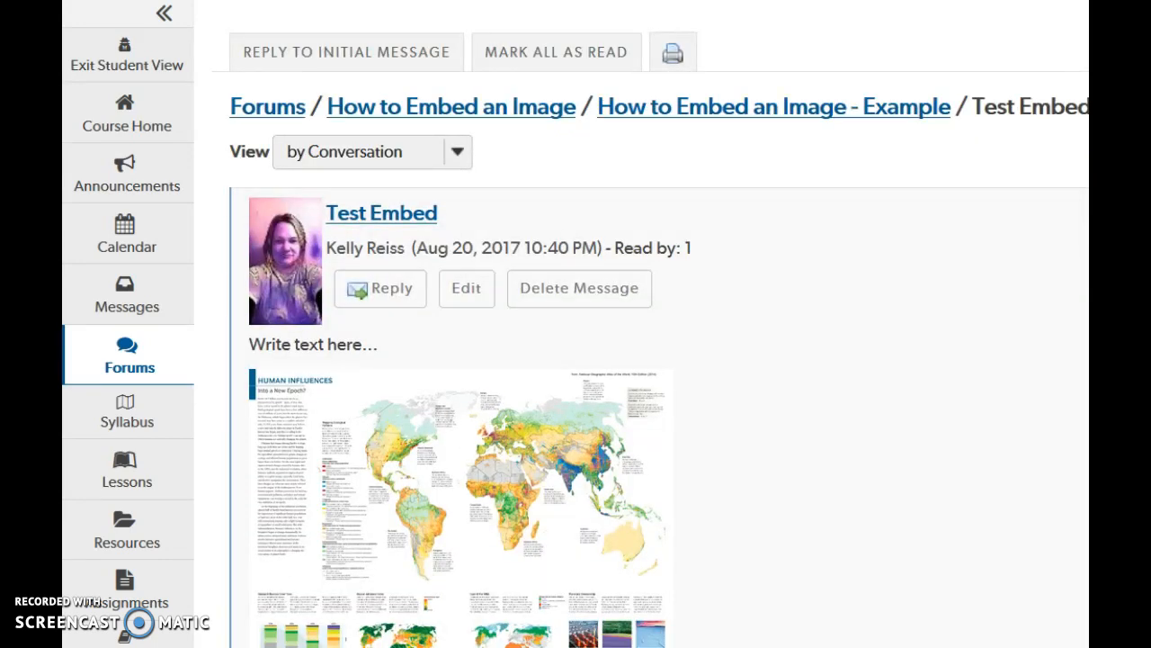
pyautogui.scroll(-3)
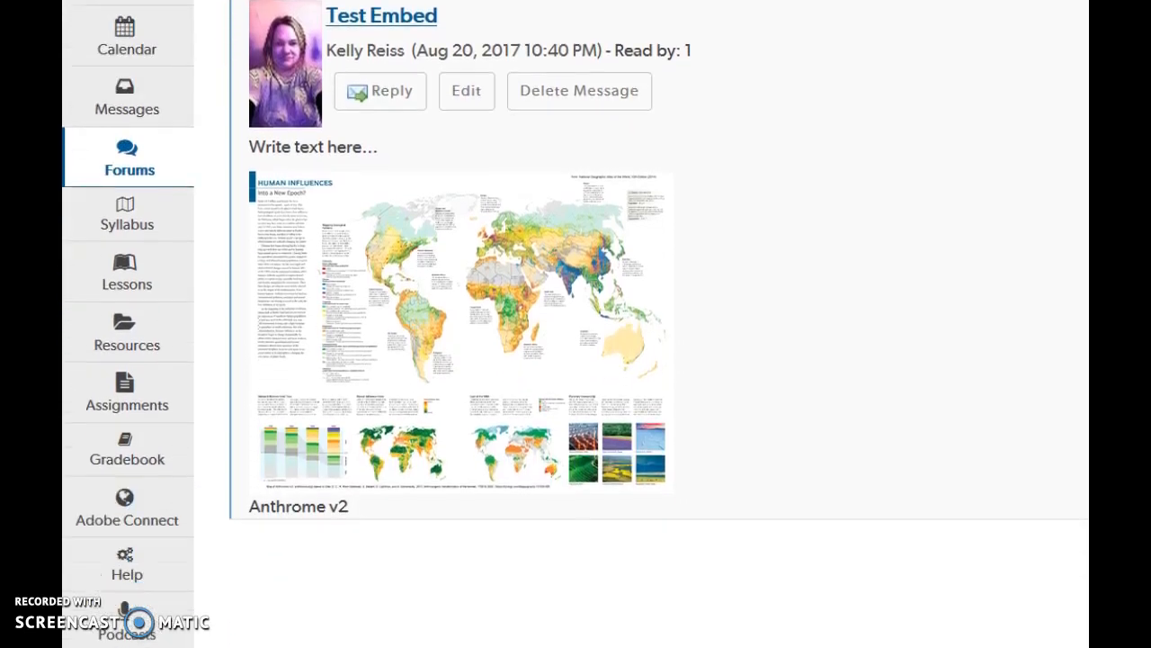
pyautogui.scroll(-3)
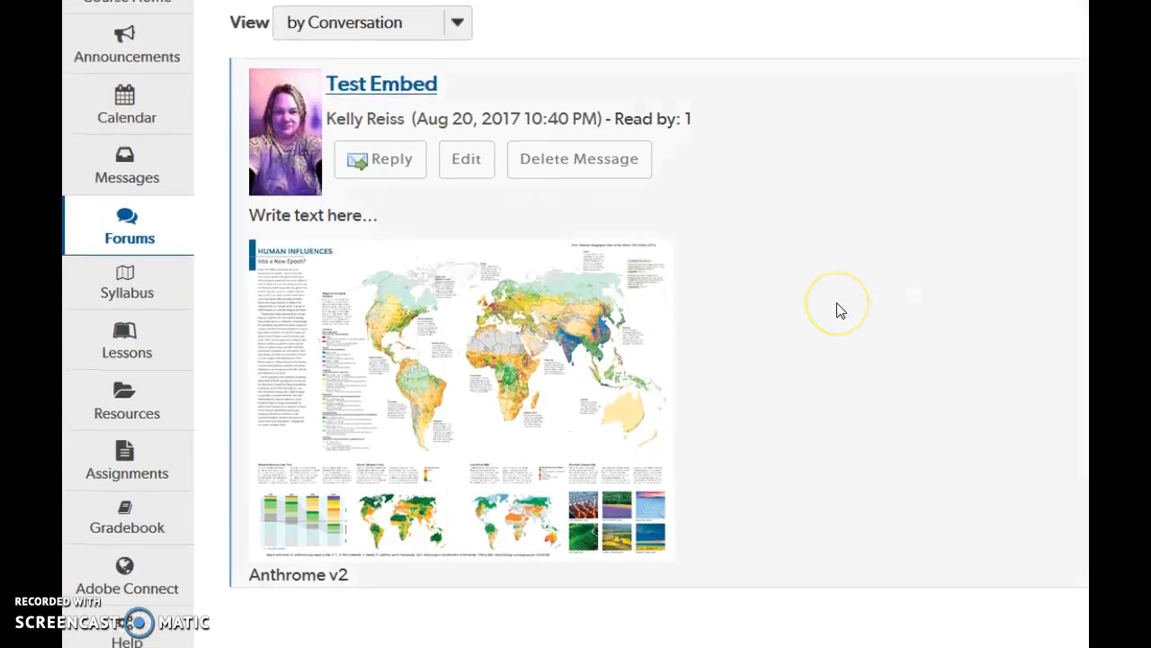
pyautogui.moveTo(840, 309)
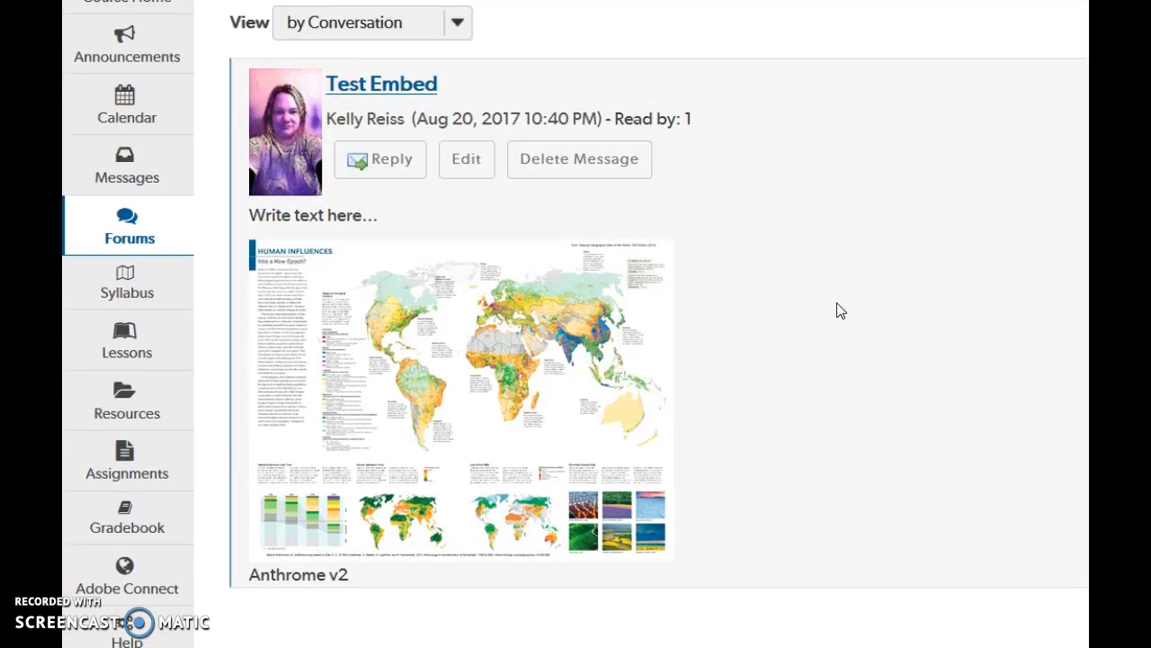